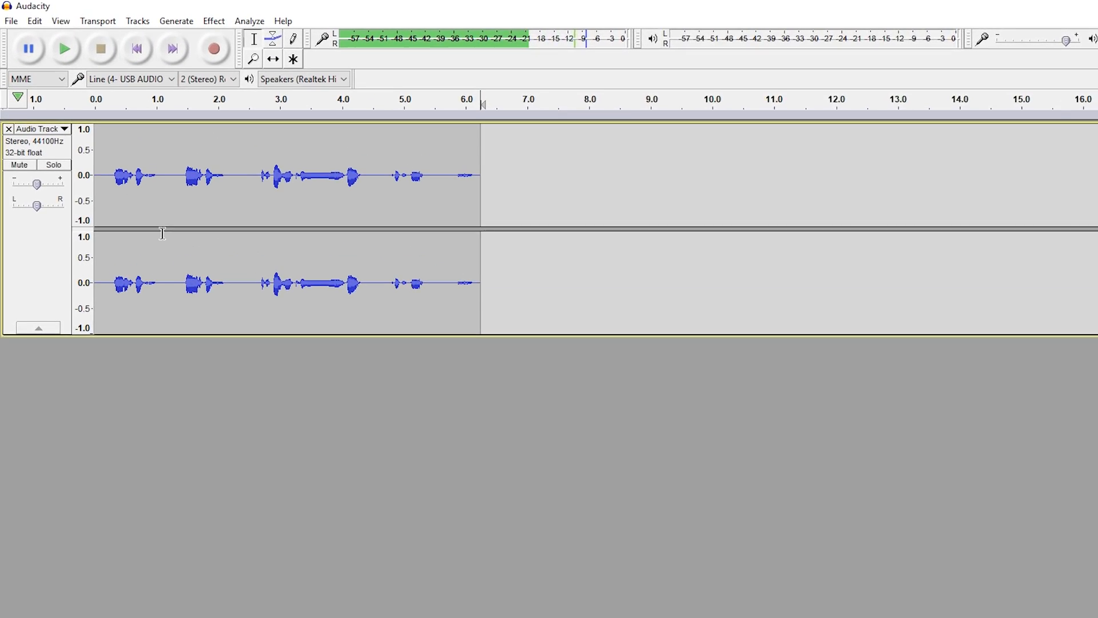
mouse_move(65, 49)
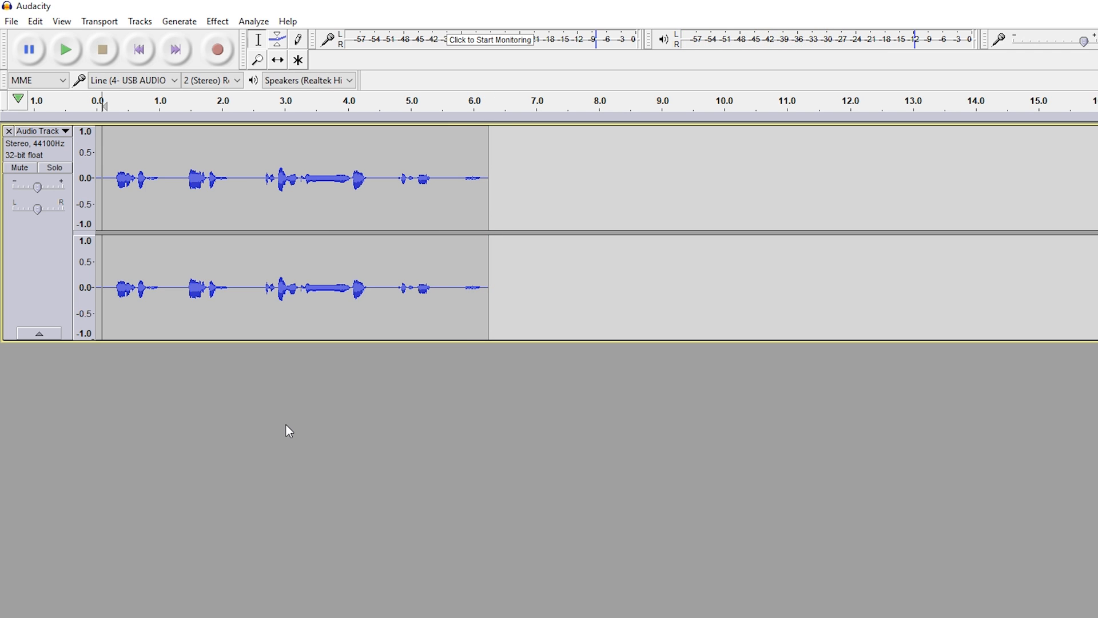
mouse_move(343, 187)
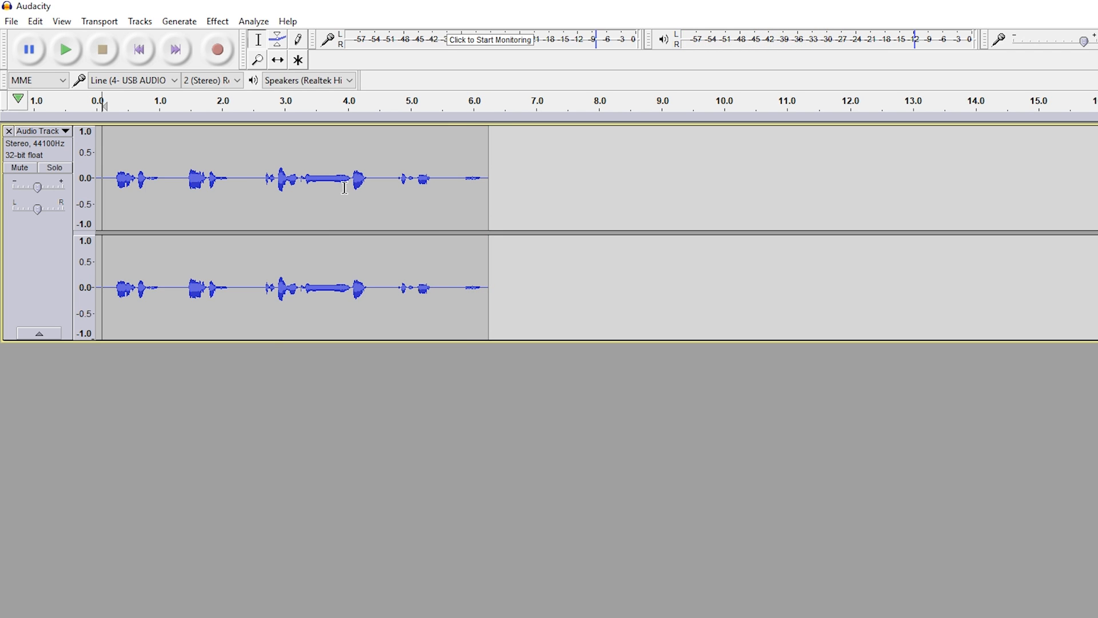
Select the drawn-out word between roughly 2.6 and 4.0 seconds on the stereo track
left_click(347, 179)
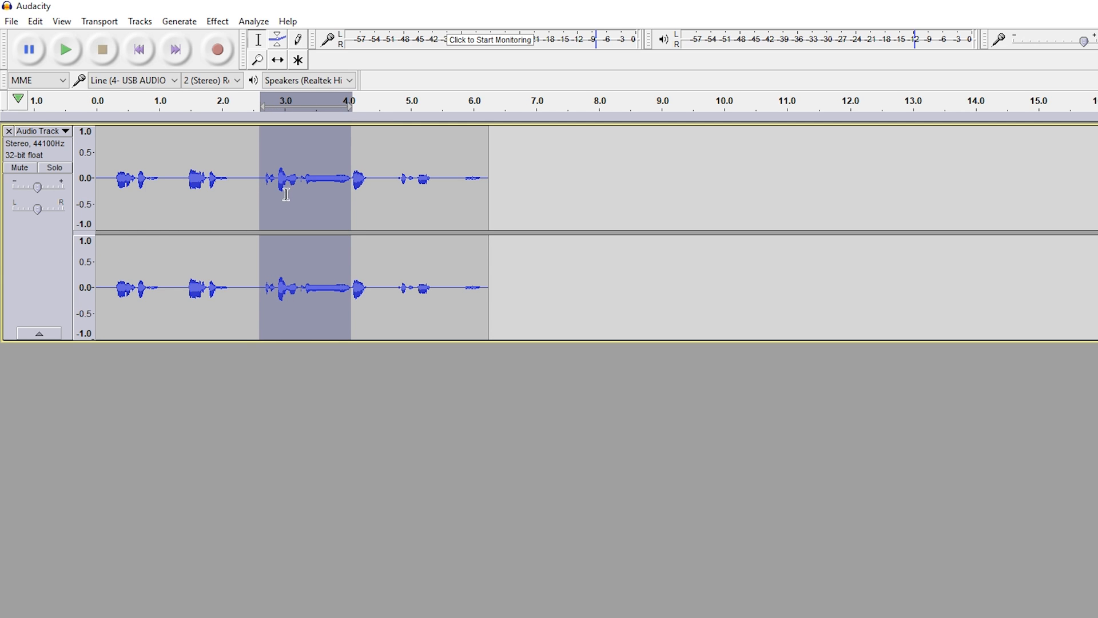
mouse_move(309, 187)
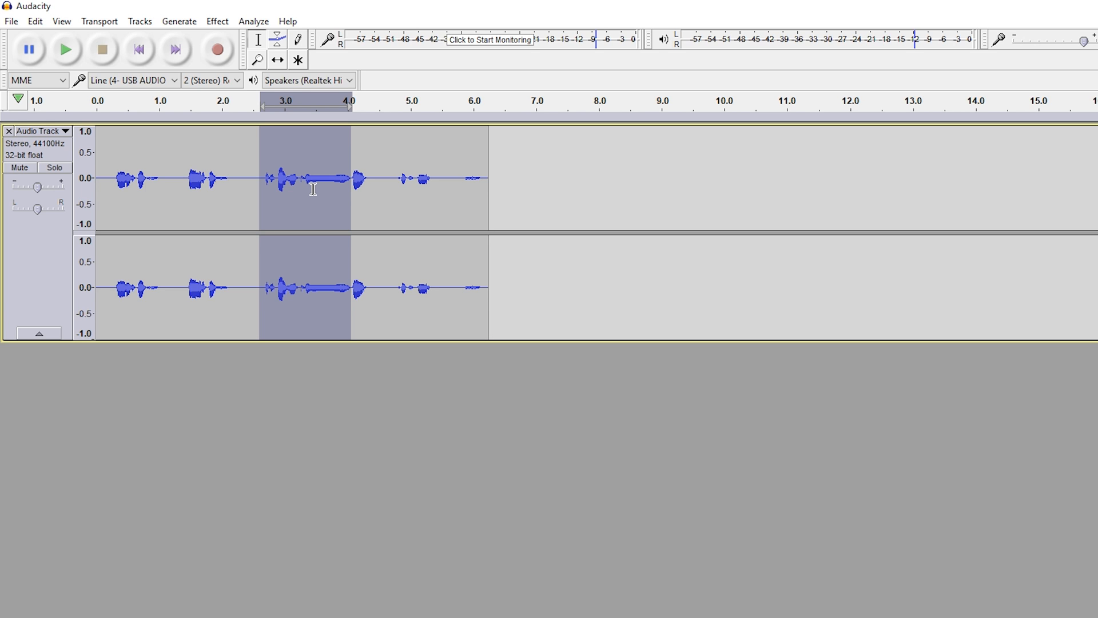
mouse_move(269, 144)
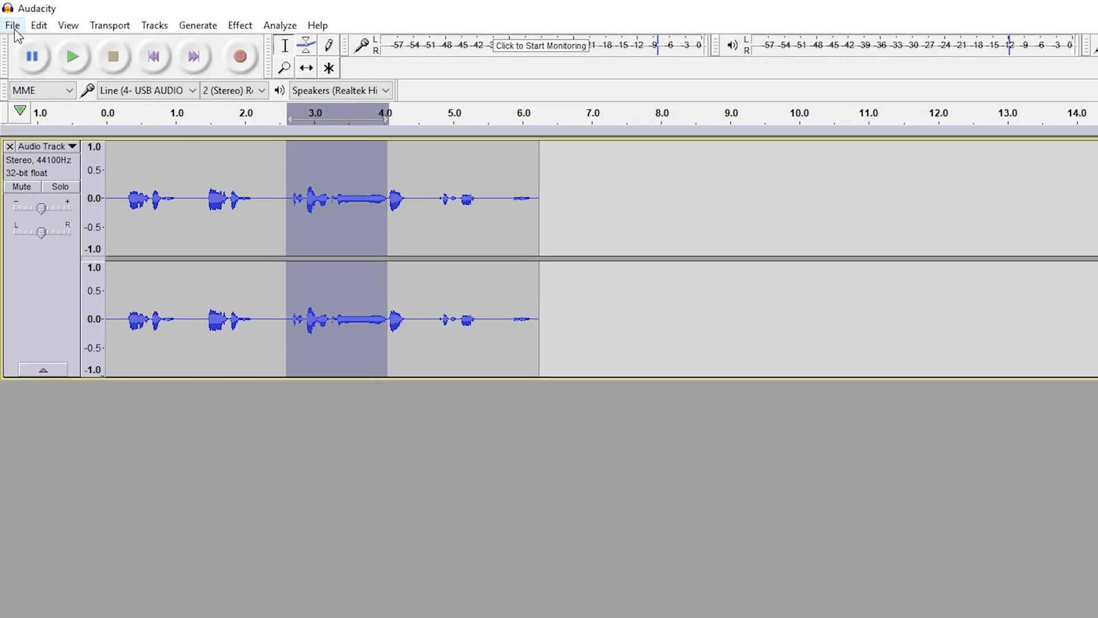
Start exporting only the selected audio via File > Export Selected Audio
left_click(11, 25)
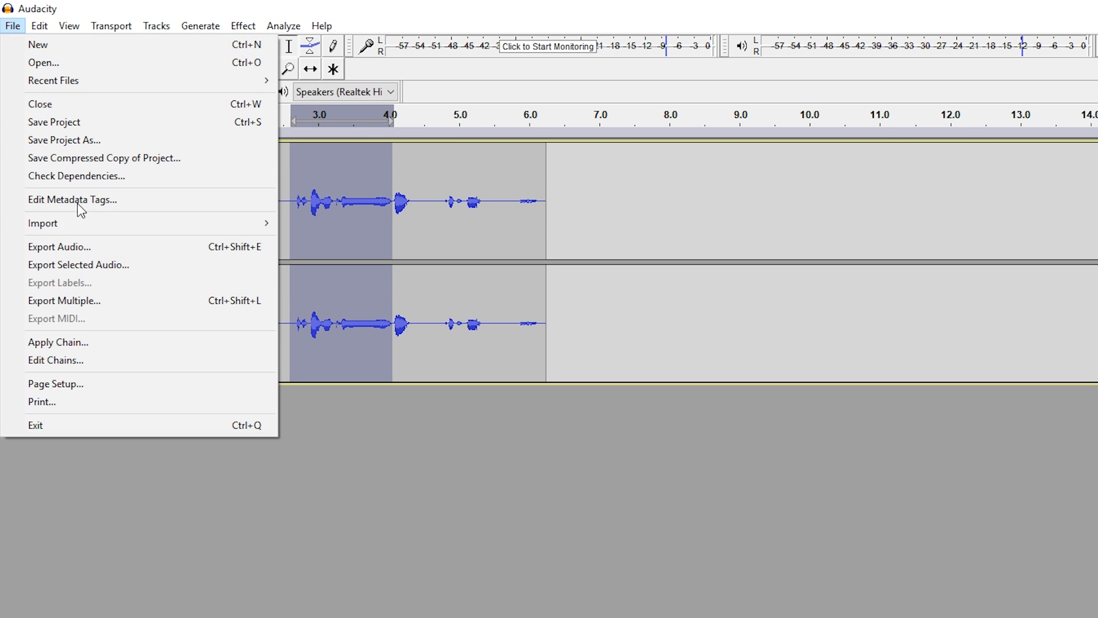
mouse_move(78, 265)
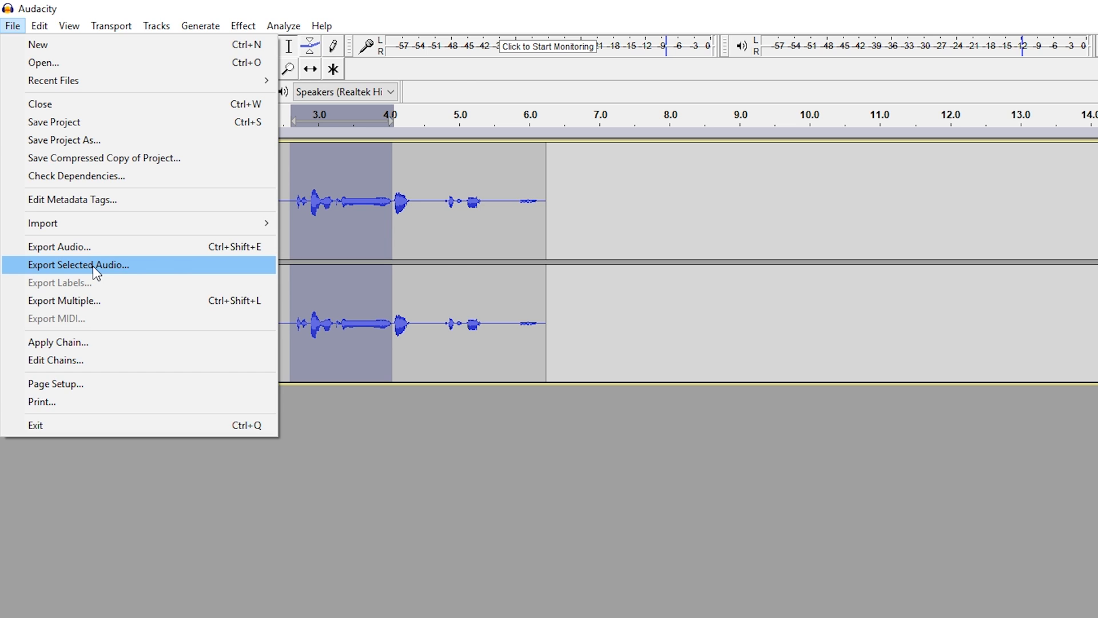
left_click(78, 265)
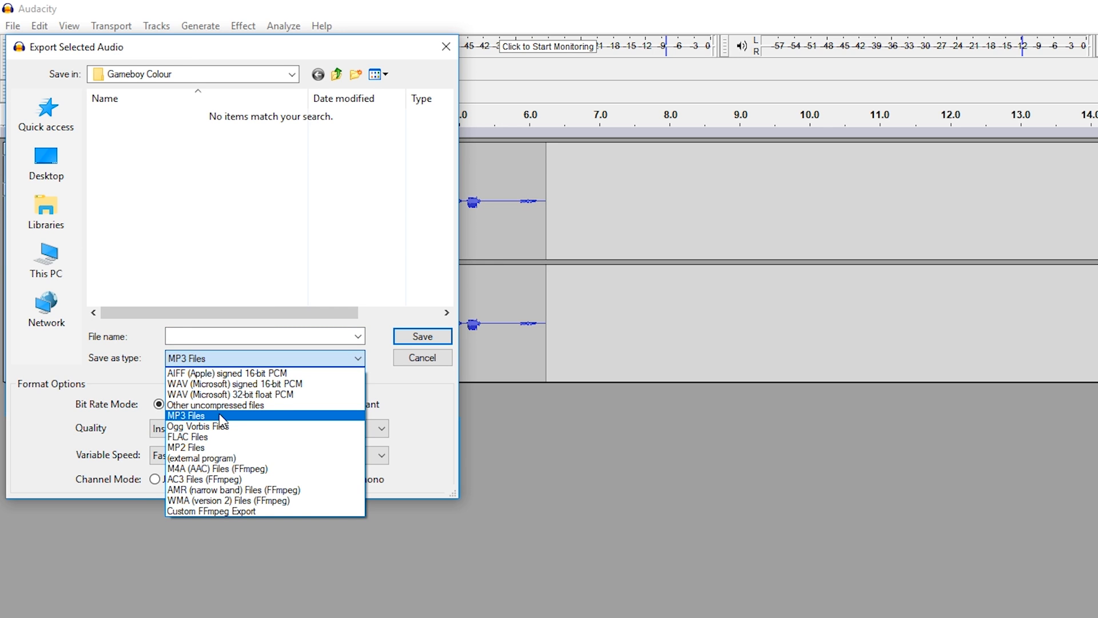
Export the selection as MP3 named 'test', leaving the metadata tags blank
left_click(186, 415)
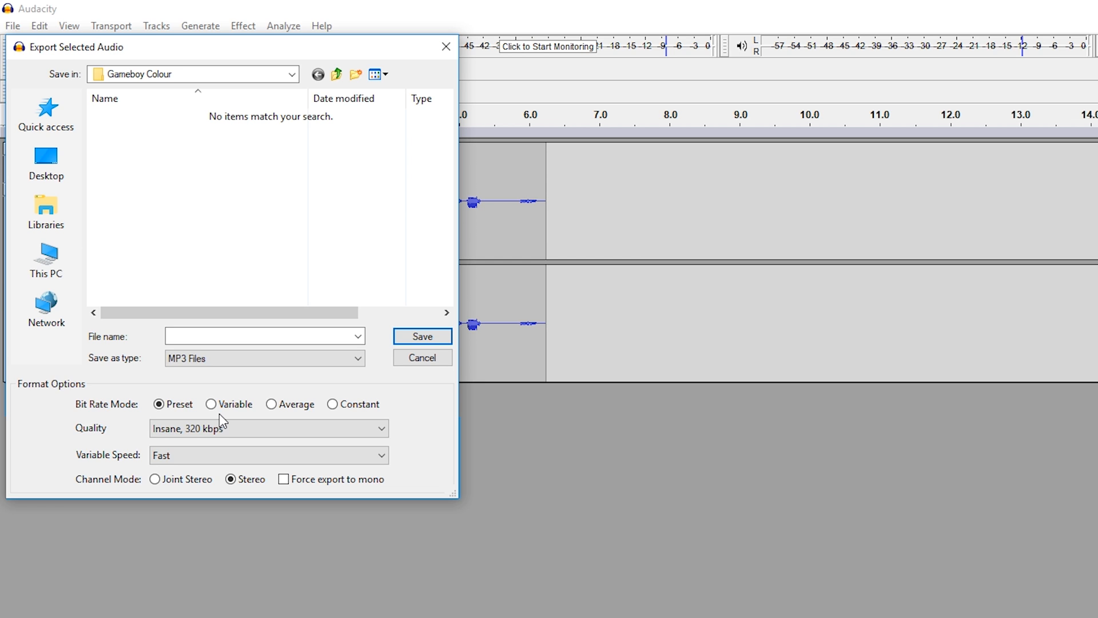
mouse_move(215, 393)
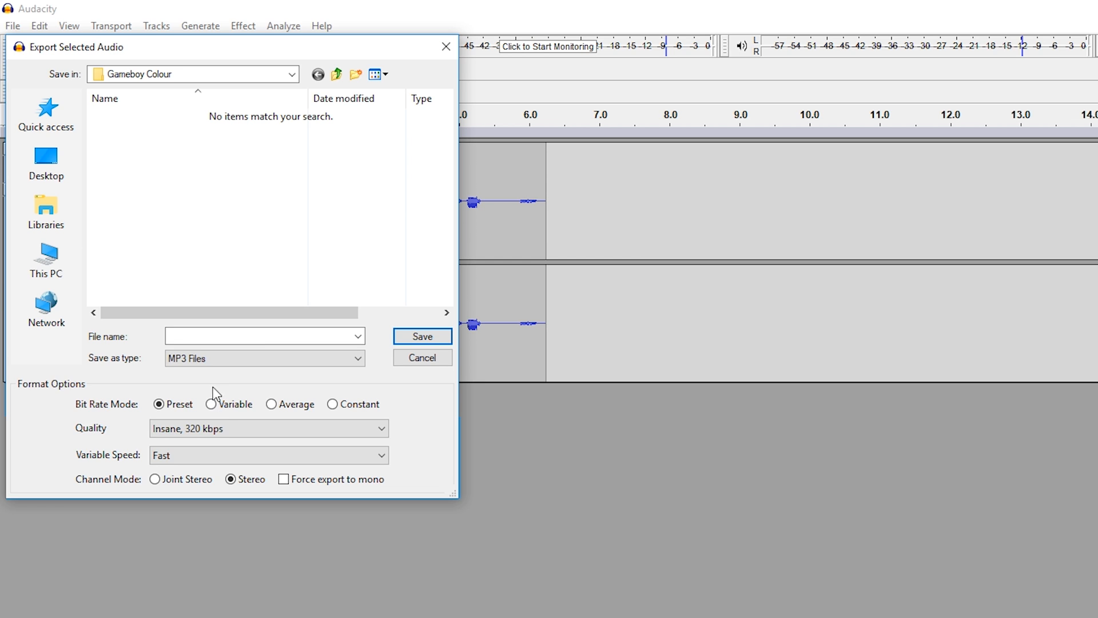
type("test")
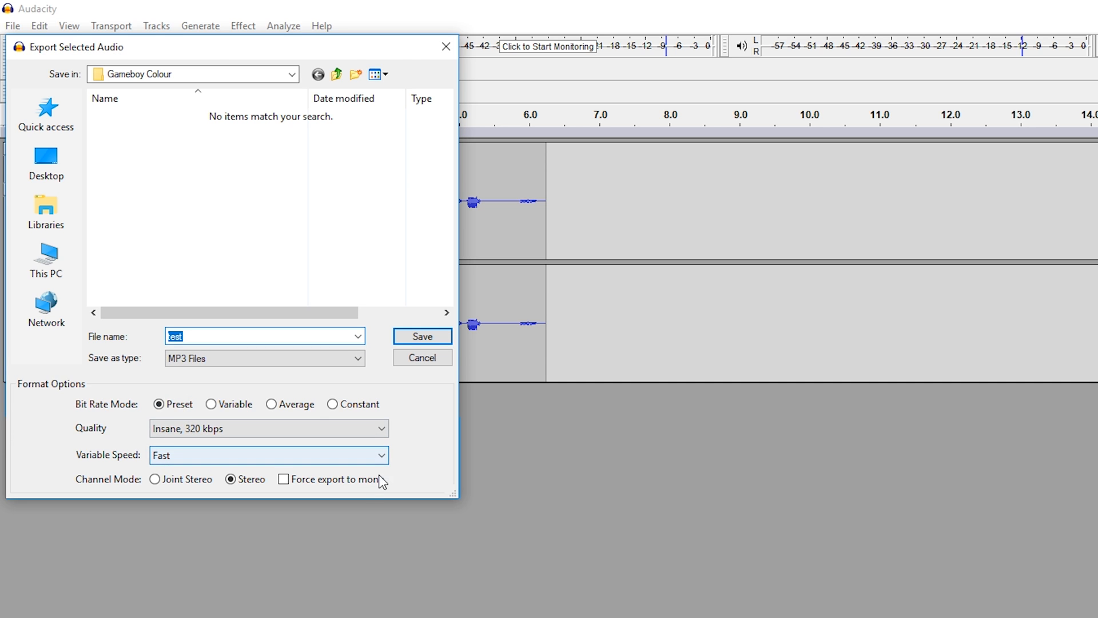
mouse_move(273, 358)
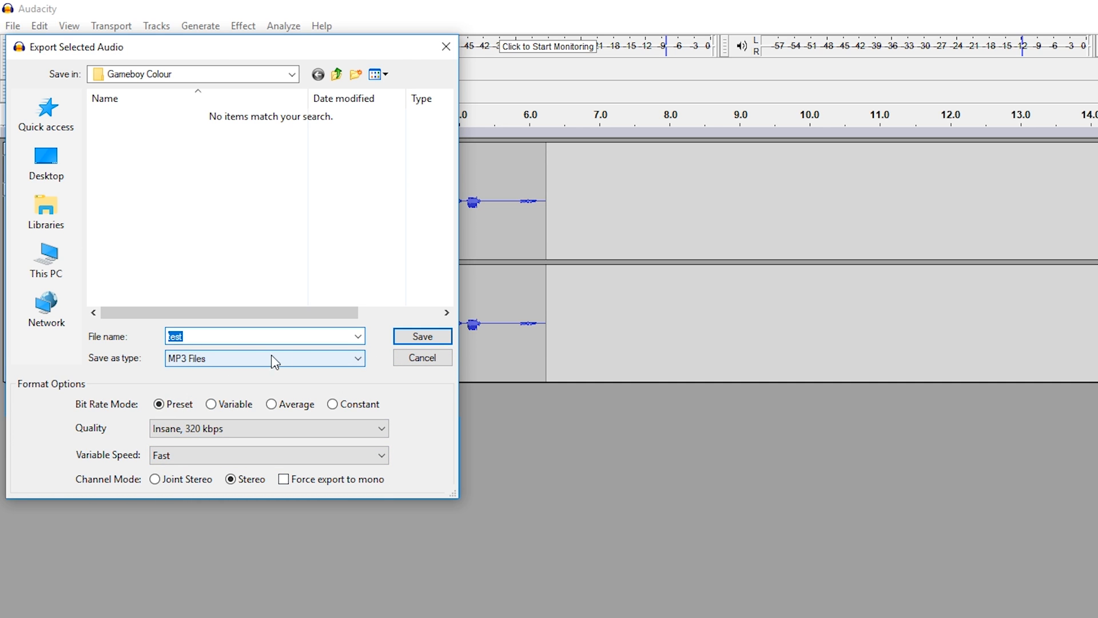
left_click(422, 336)
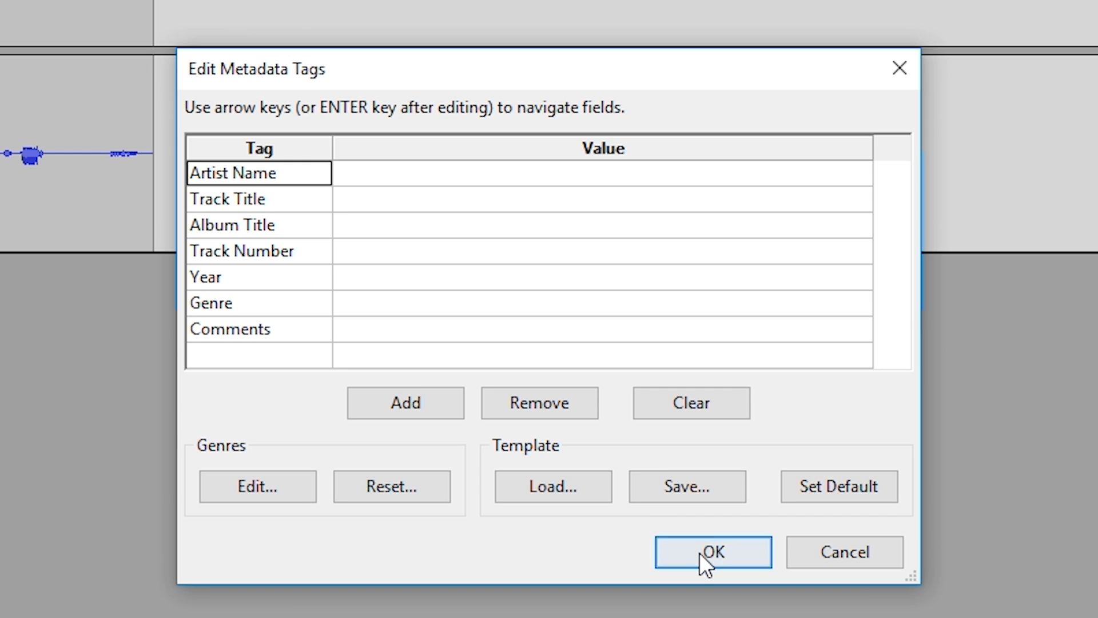
left_click(711, 552)
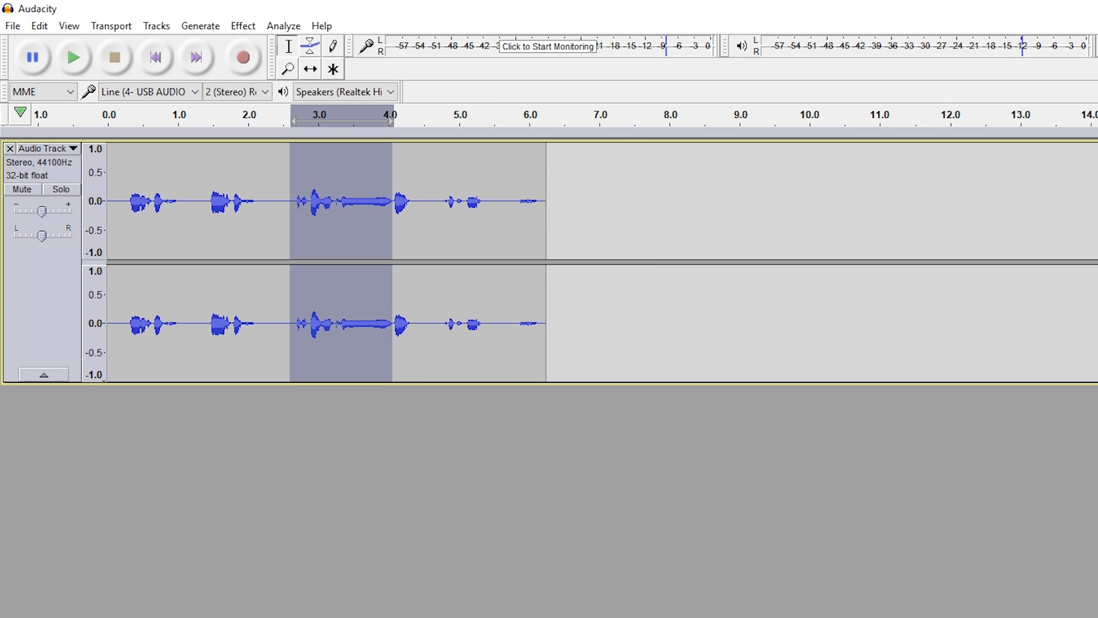
mouse_move(378, 237)
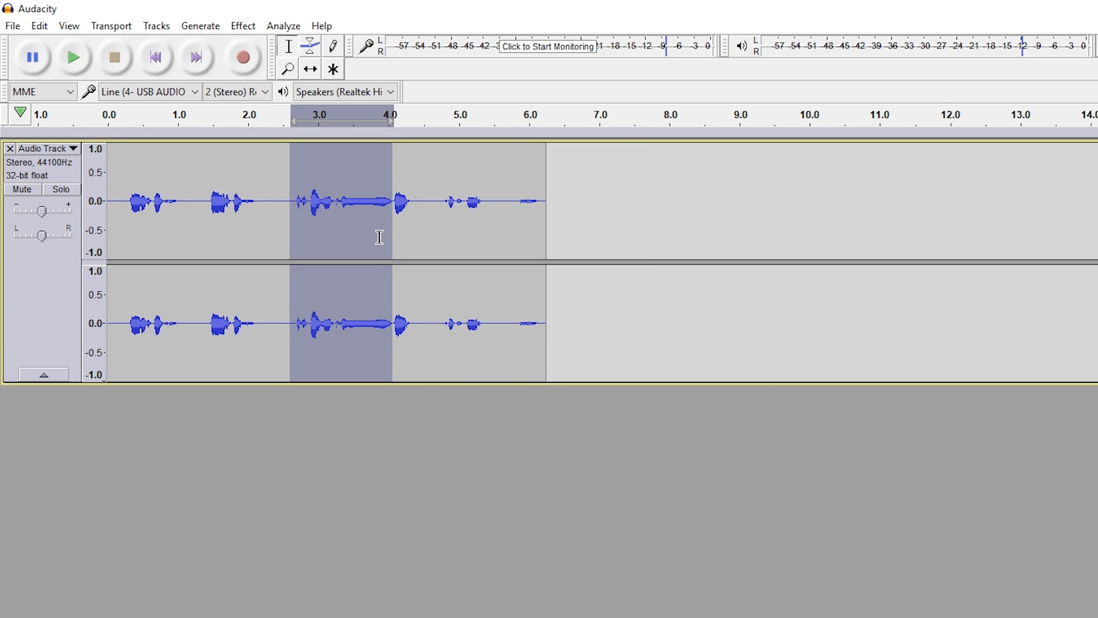